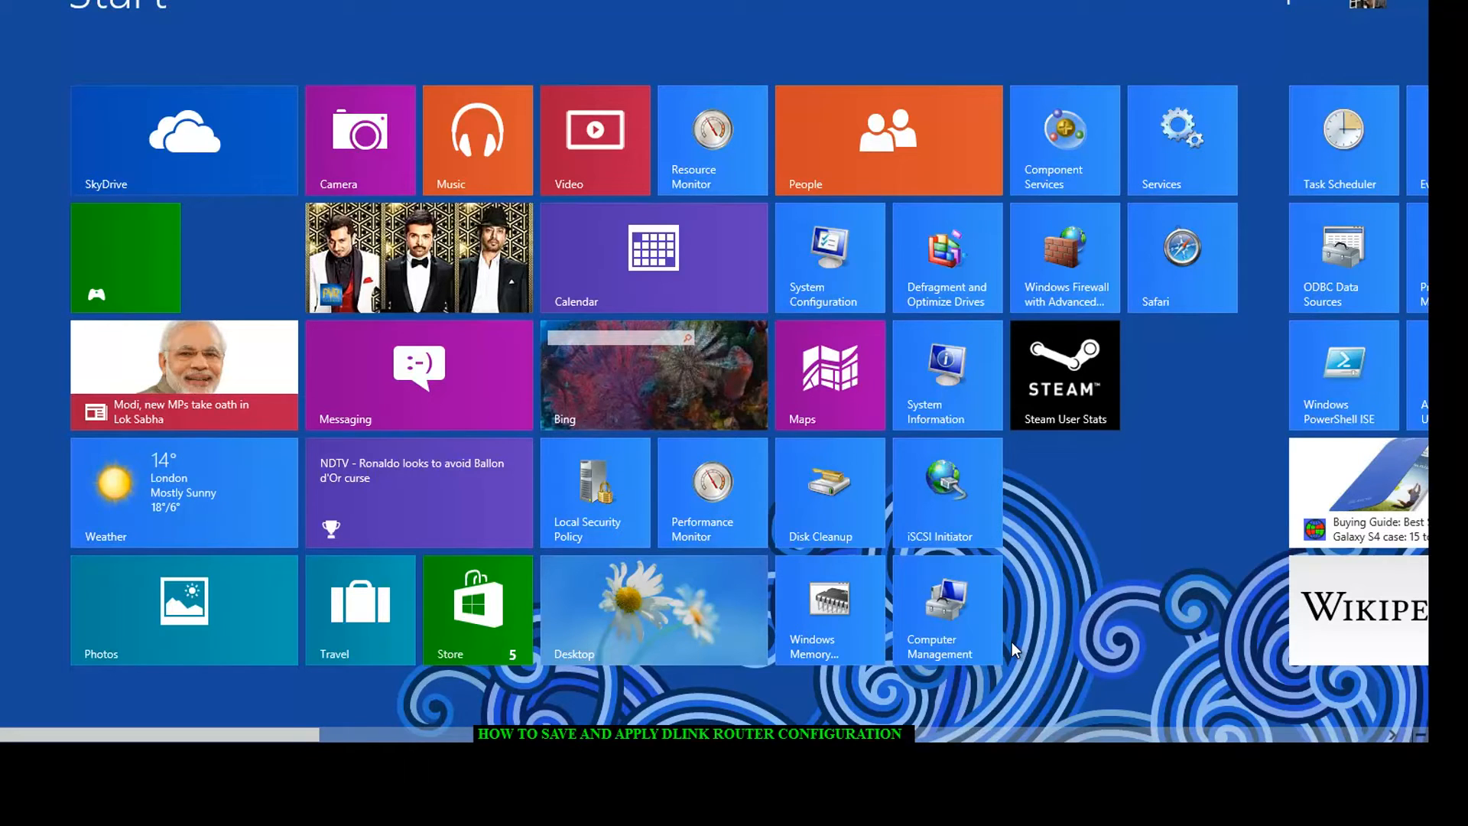
mouse_move(877, 647)
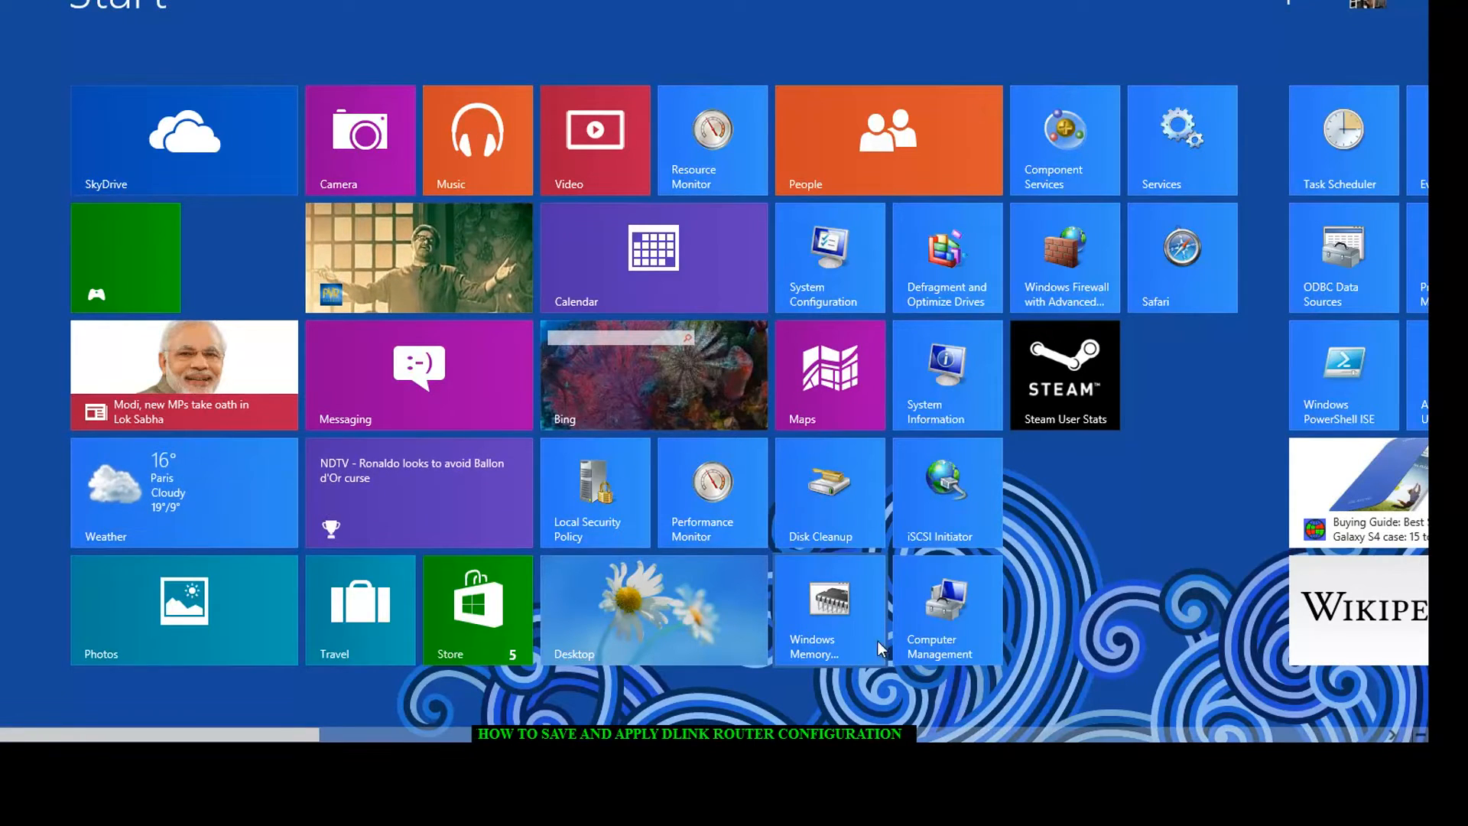
mouse_move(791, 681)
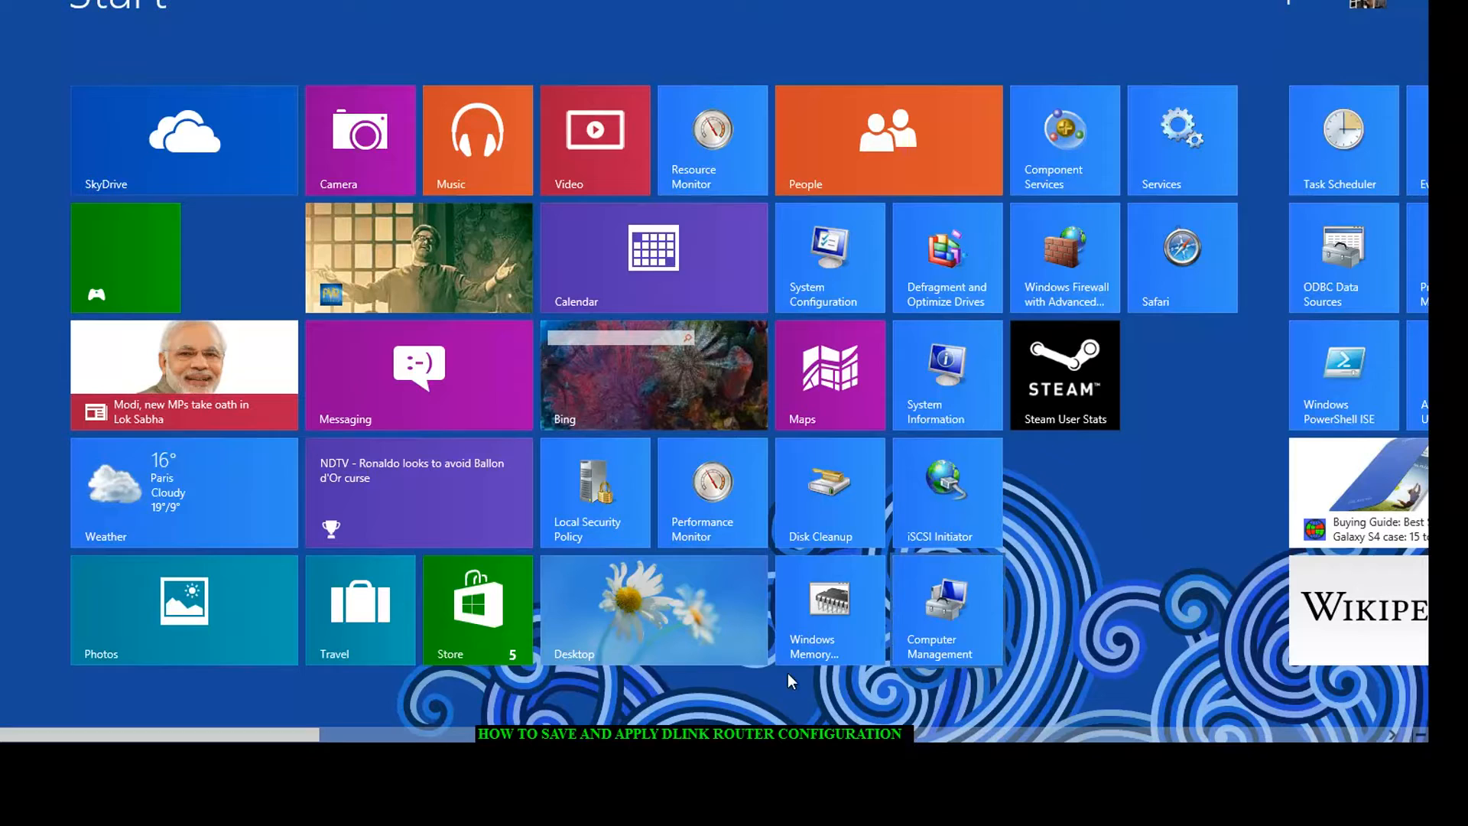
mouse_move(1181, 269)
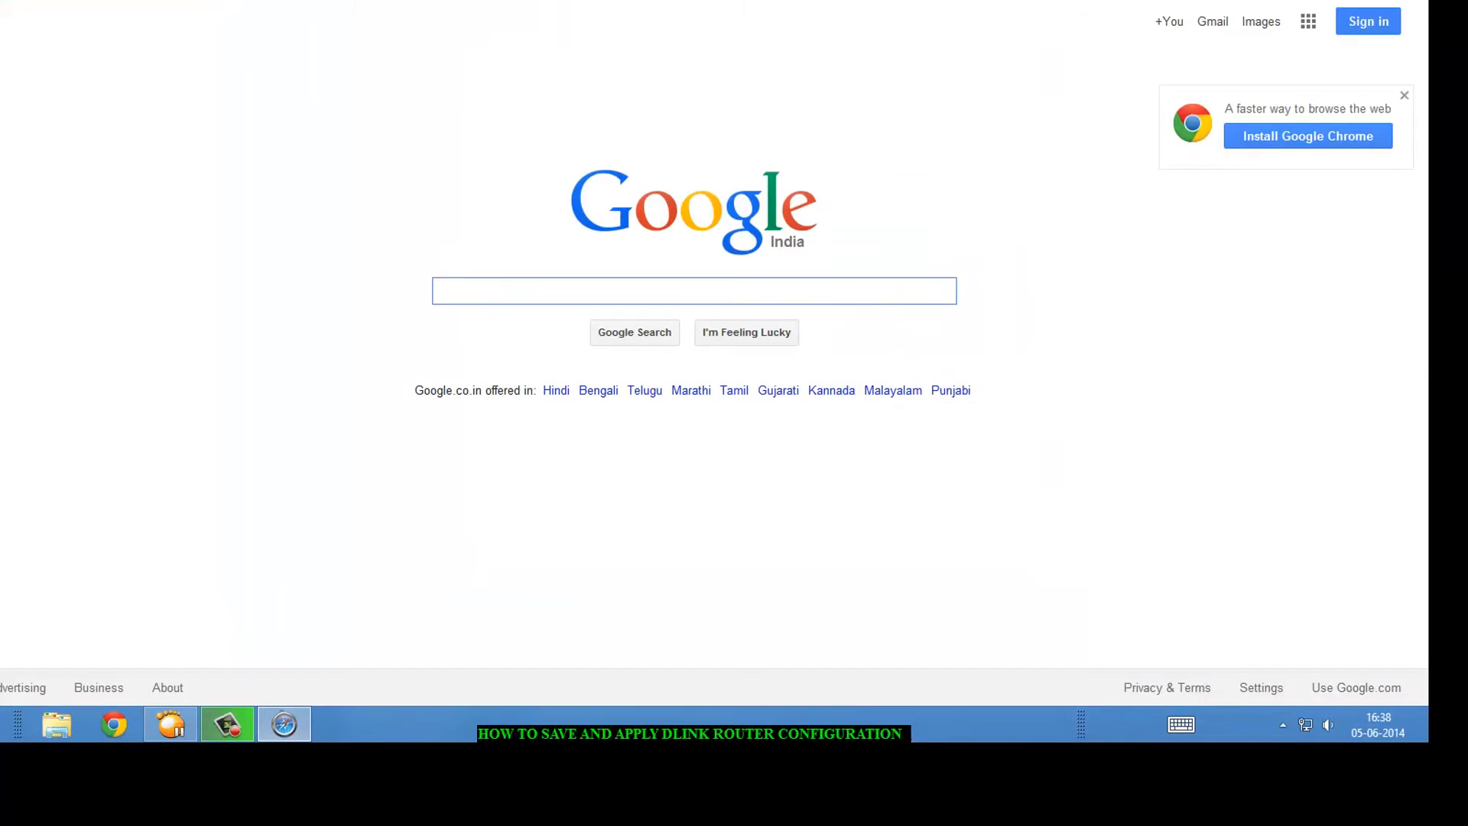
- Go to the router admin page at 192.168.1.1 and view Device Info
click(1403, 95)
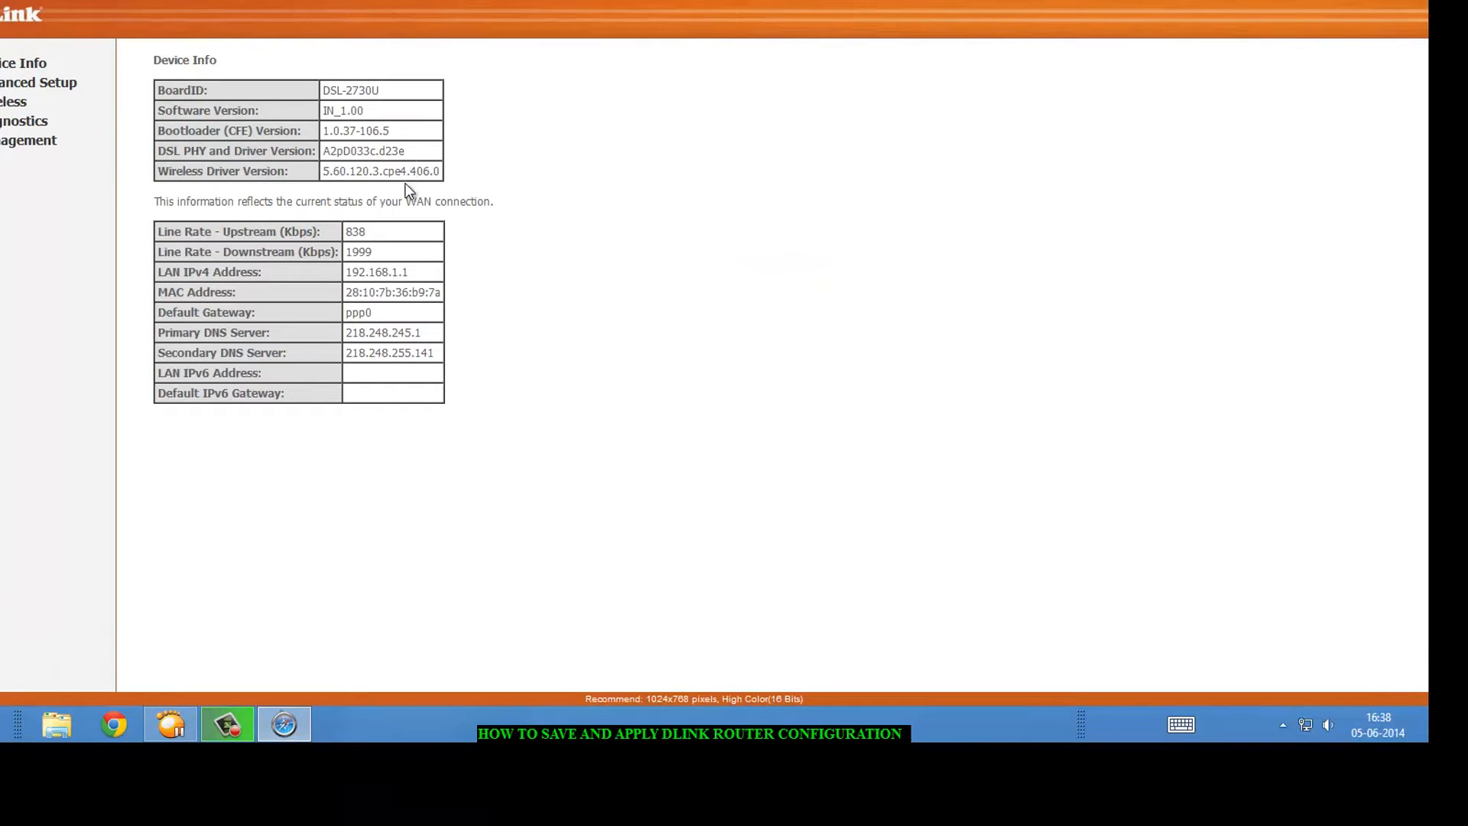
mouse_move(104, 177)
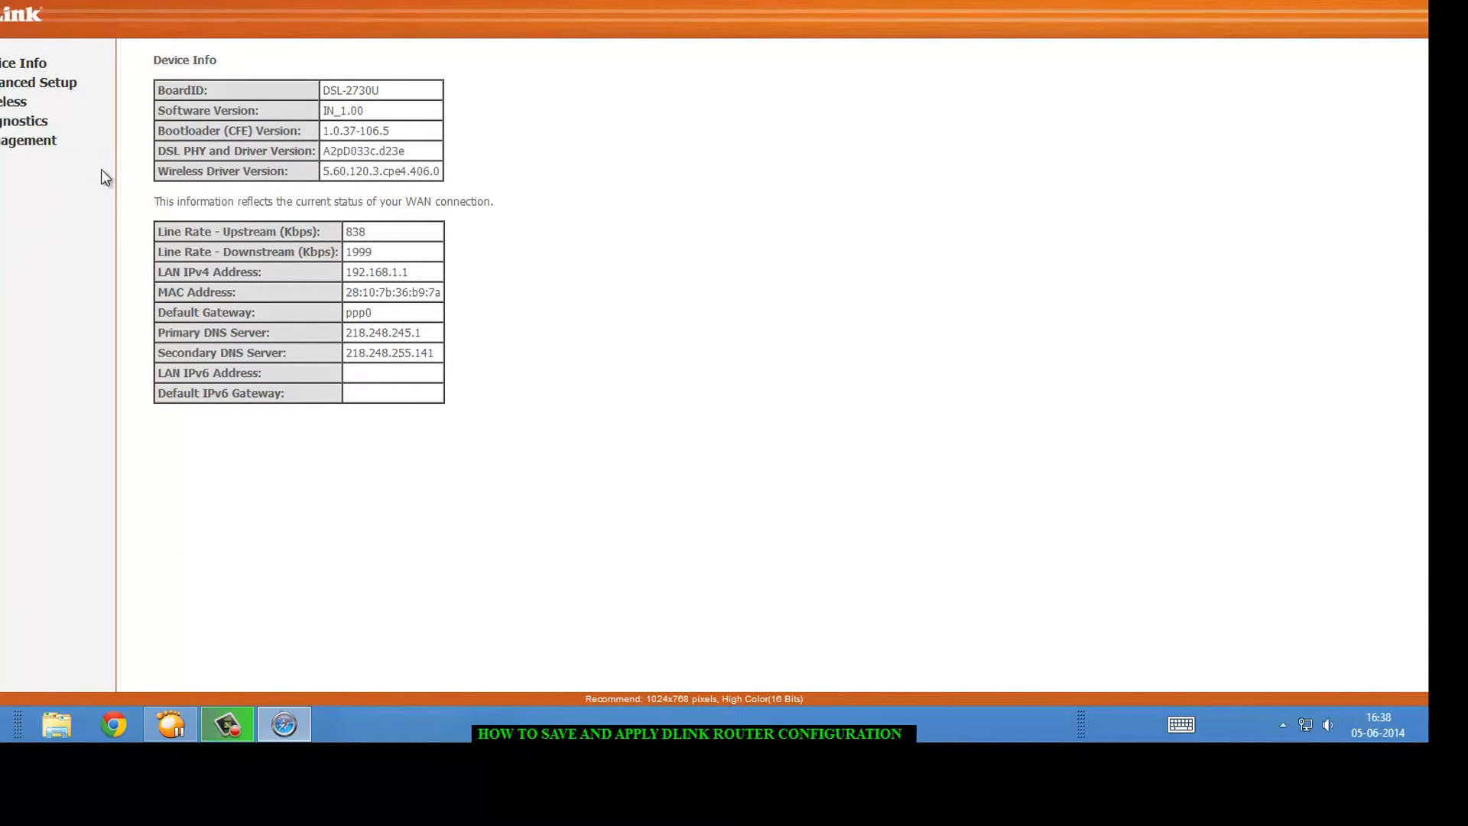
mouse_move(272, 120)
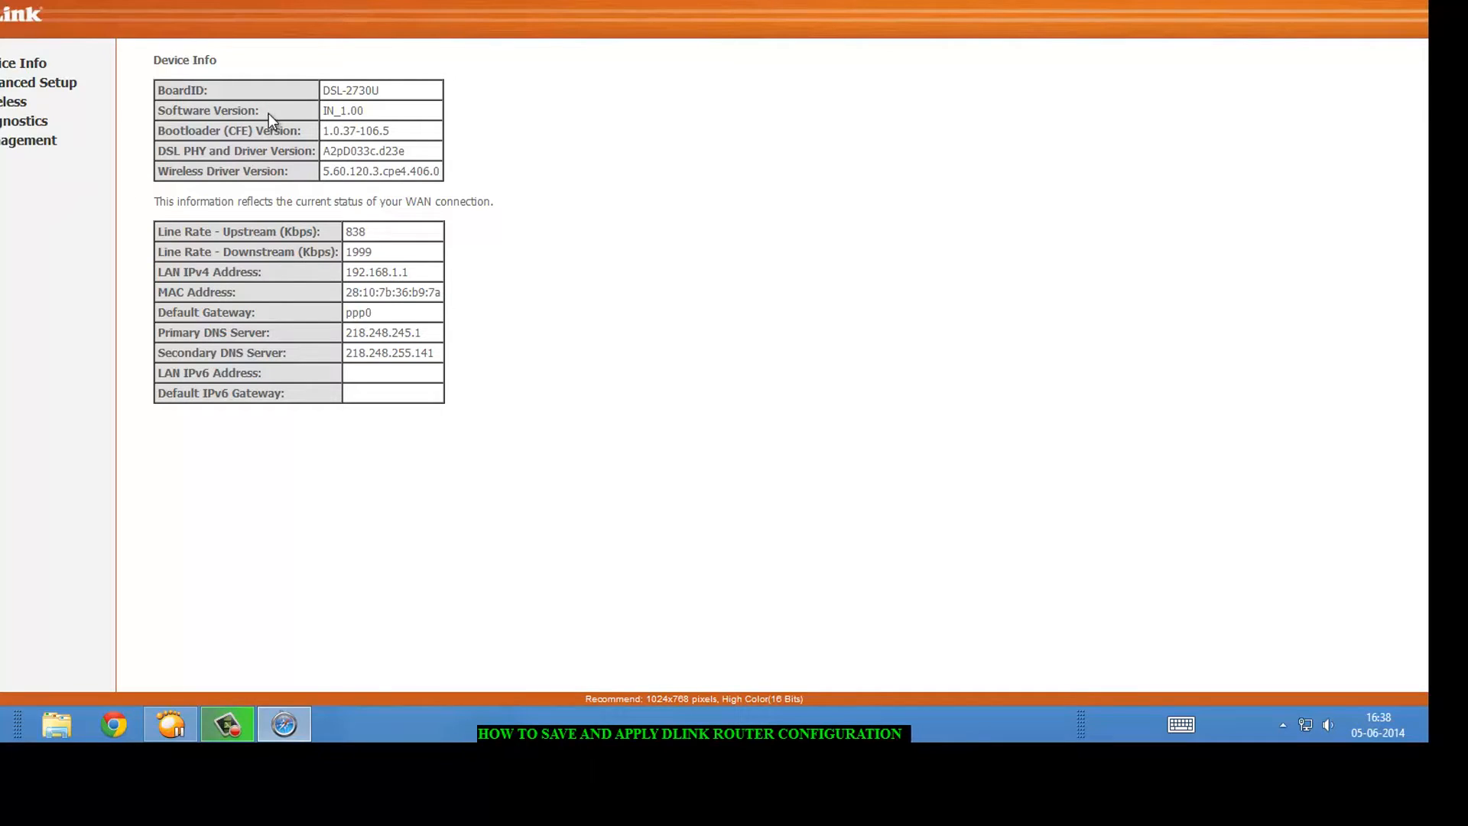
mouse_move(617, 125)
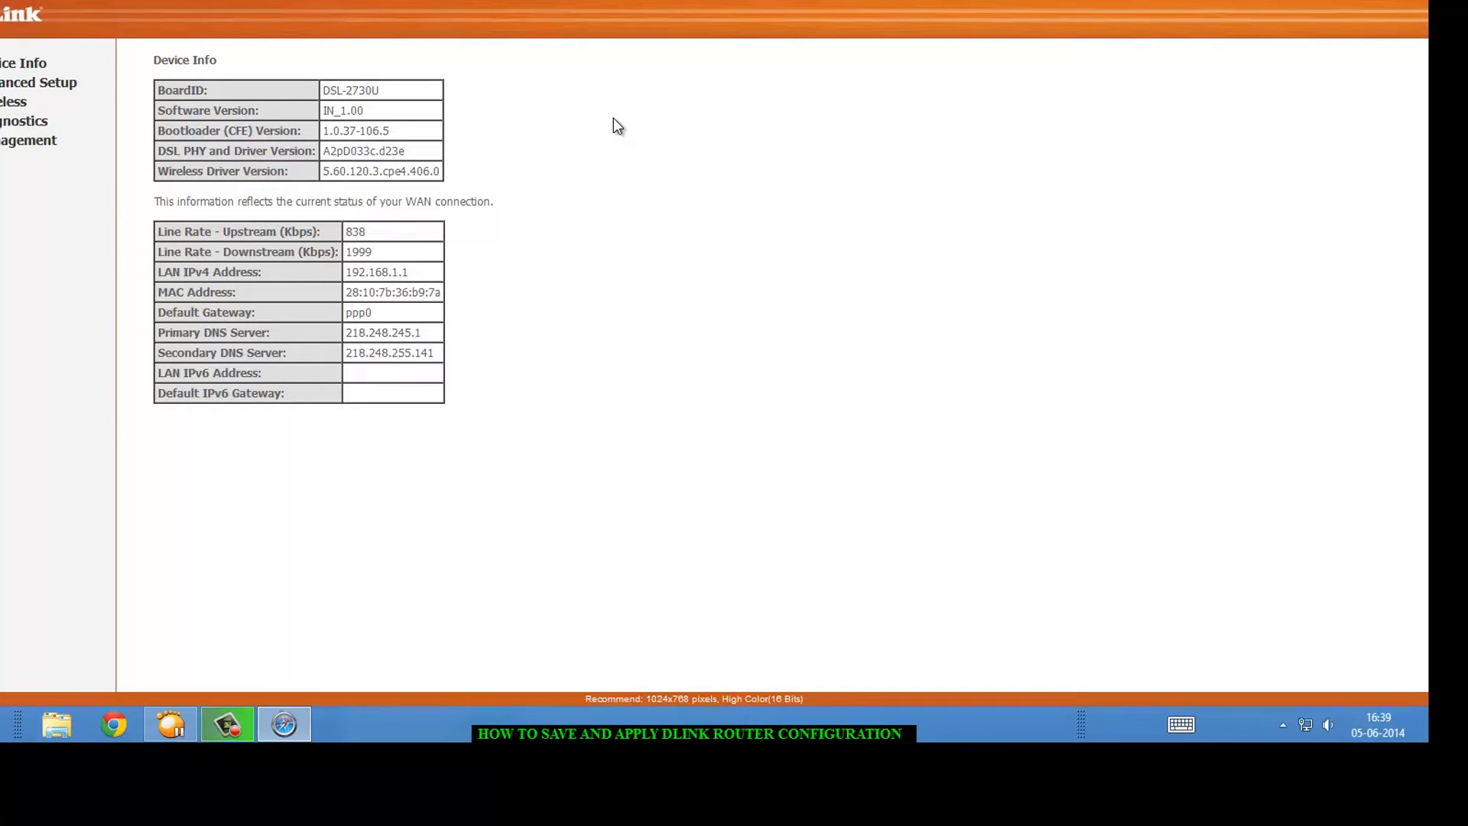
mouse_move(580, 130)
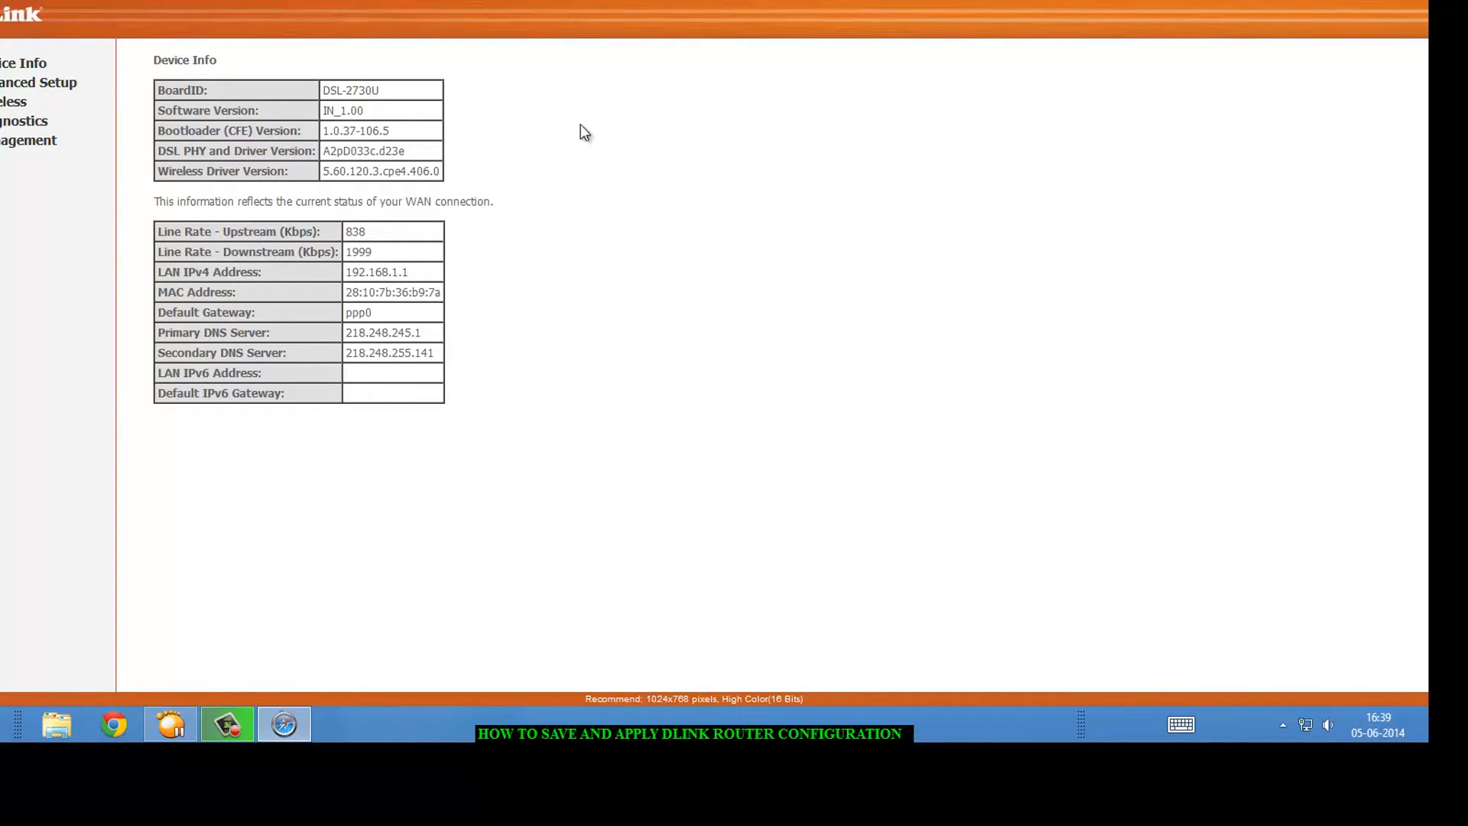
mouse_move(565, 125)
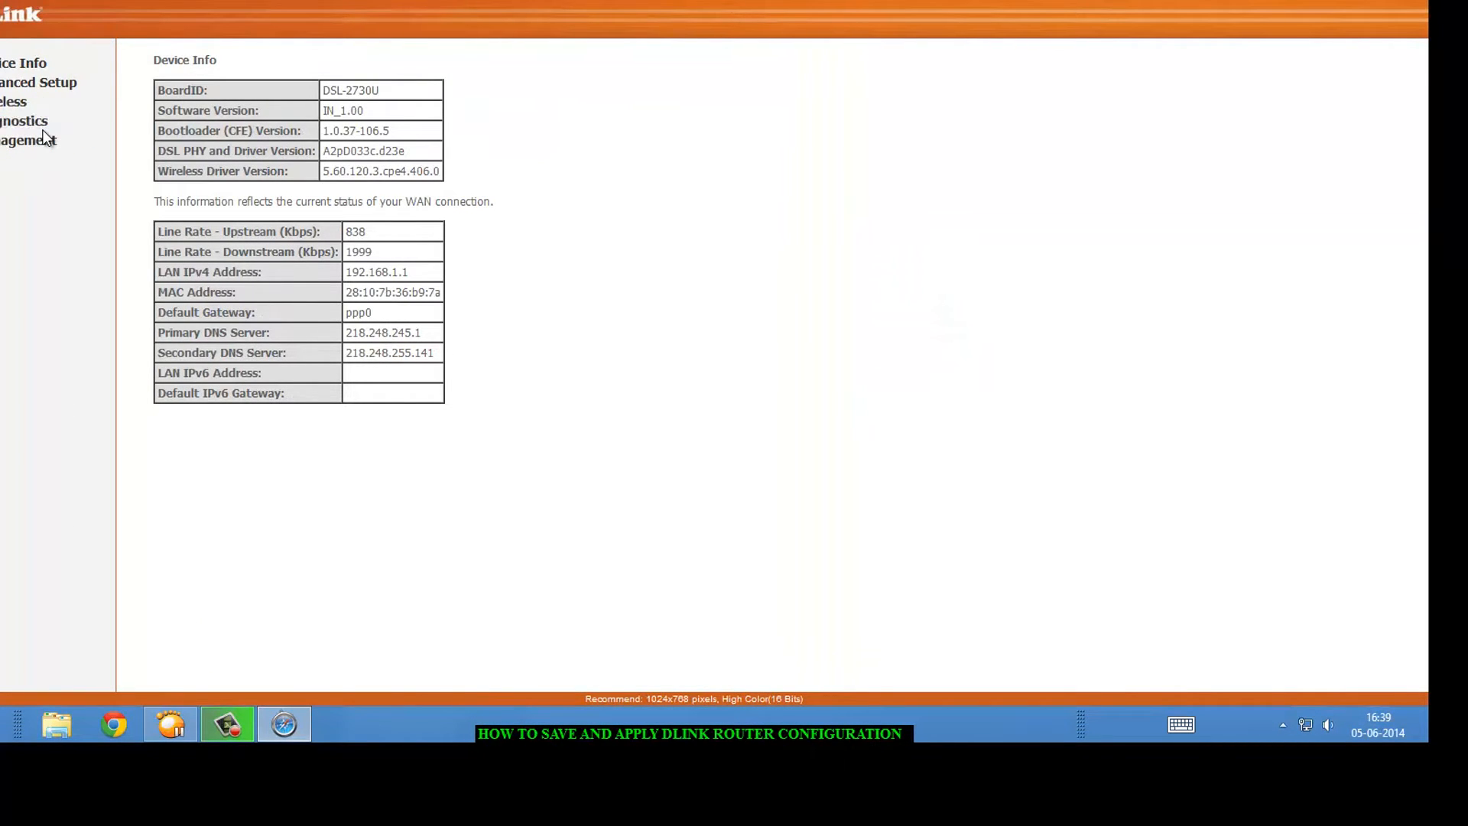
- Open Management > Settings to reach the Settings - Backup page
click(28, 139)
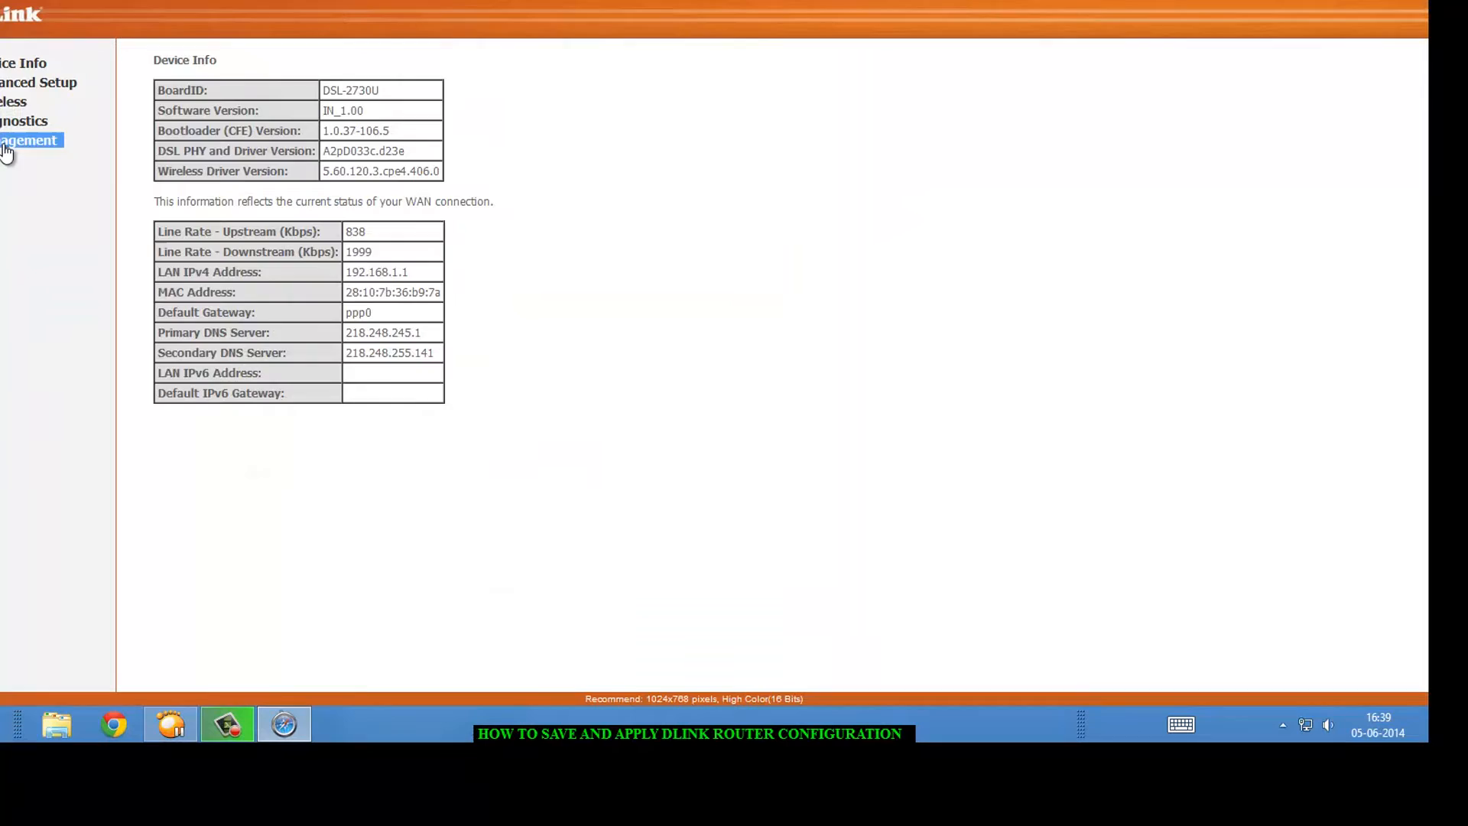
click(19, 159)
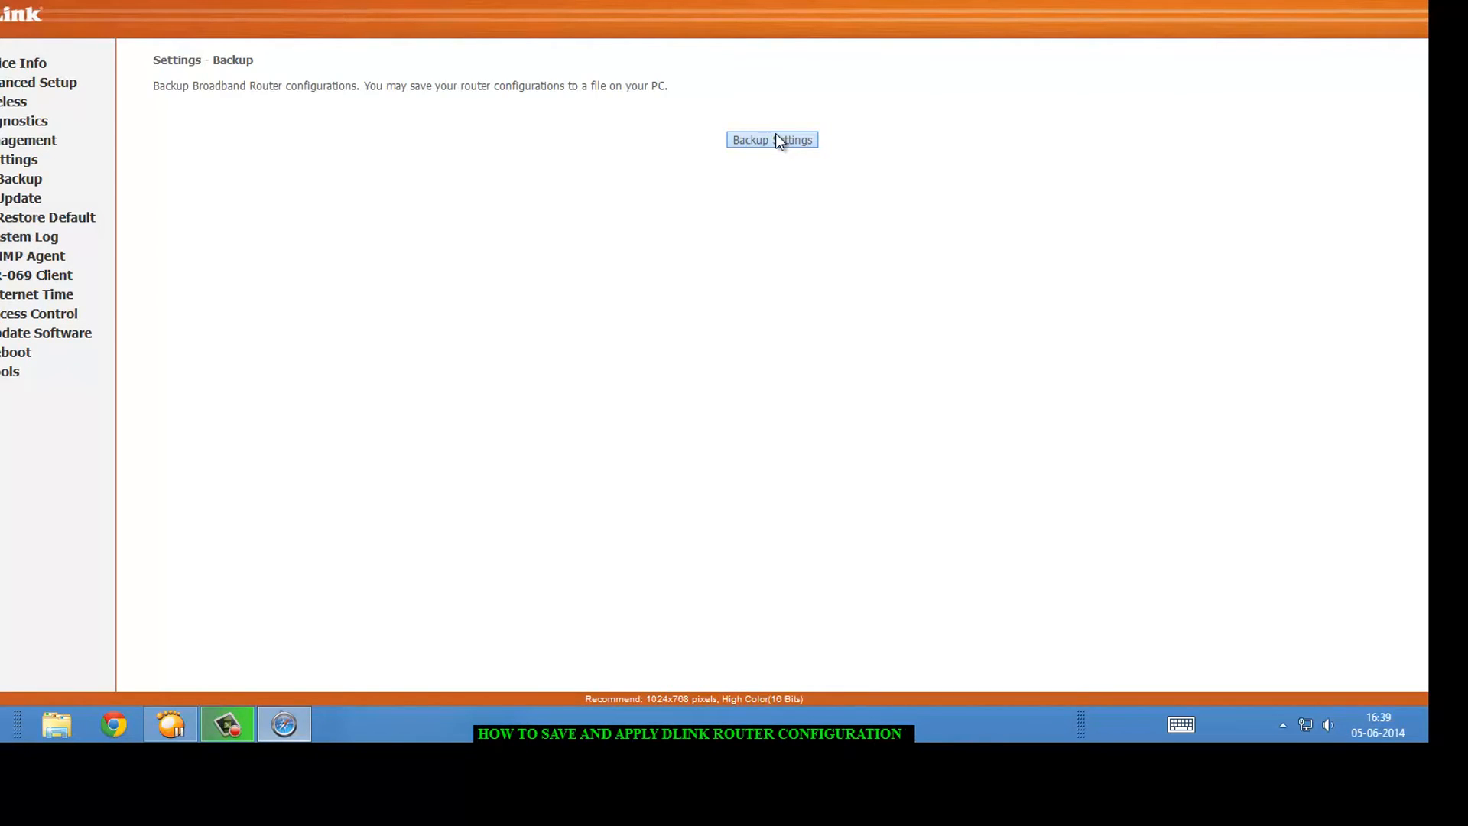
- Save the router configuration as backupsettings-3.conf and go to the Update Settings page
click(771, 139)
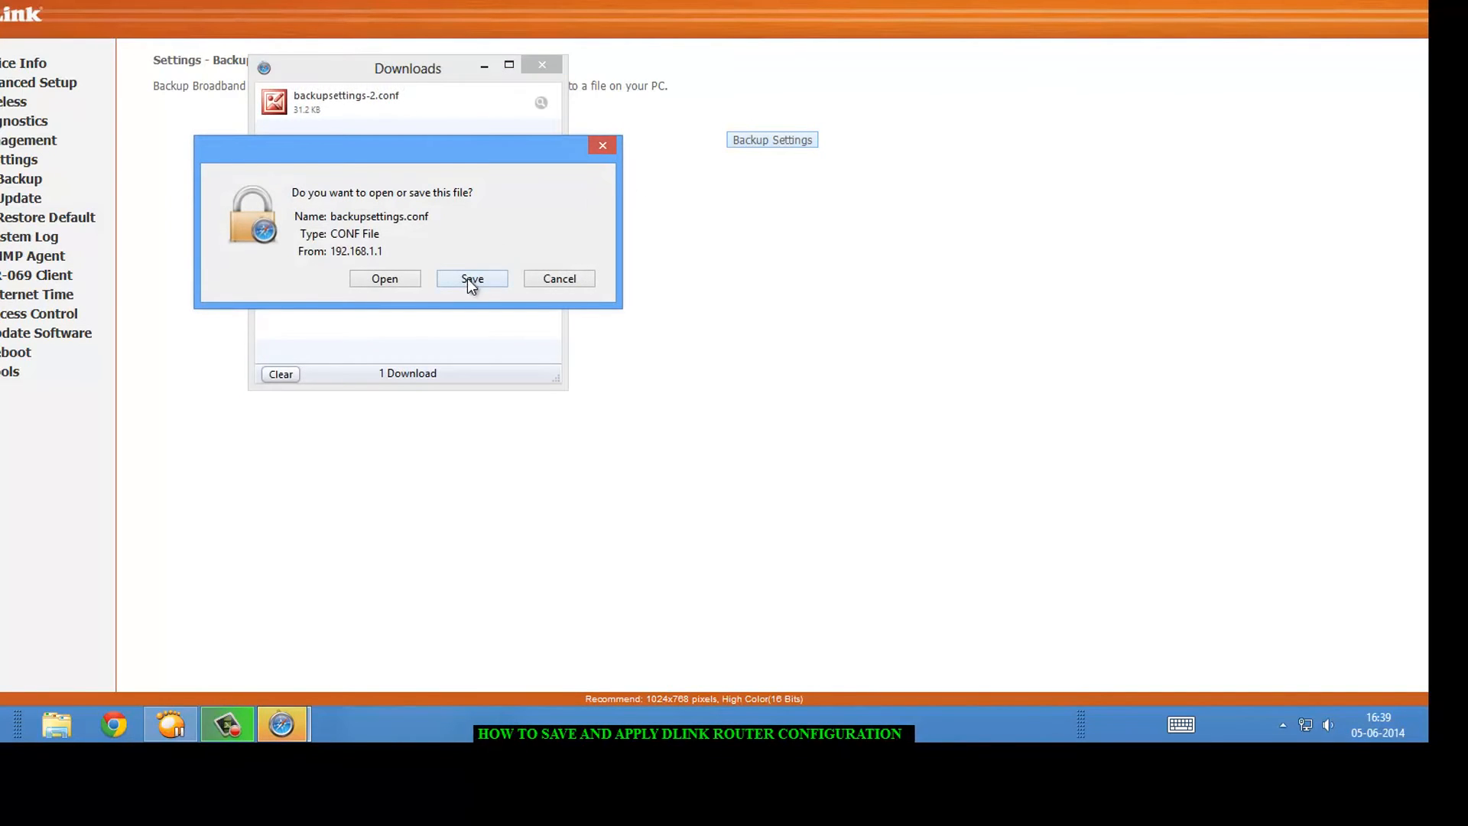
click(471, 278)
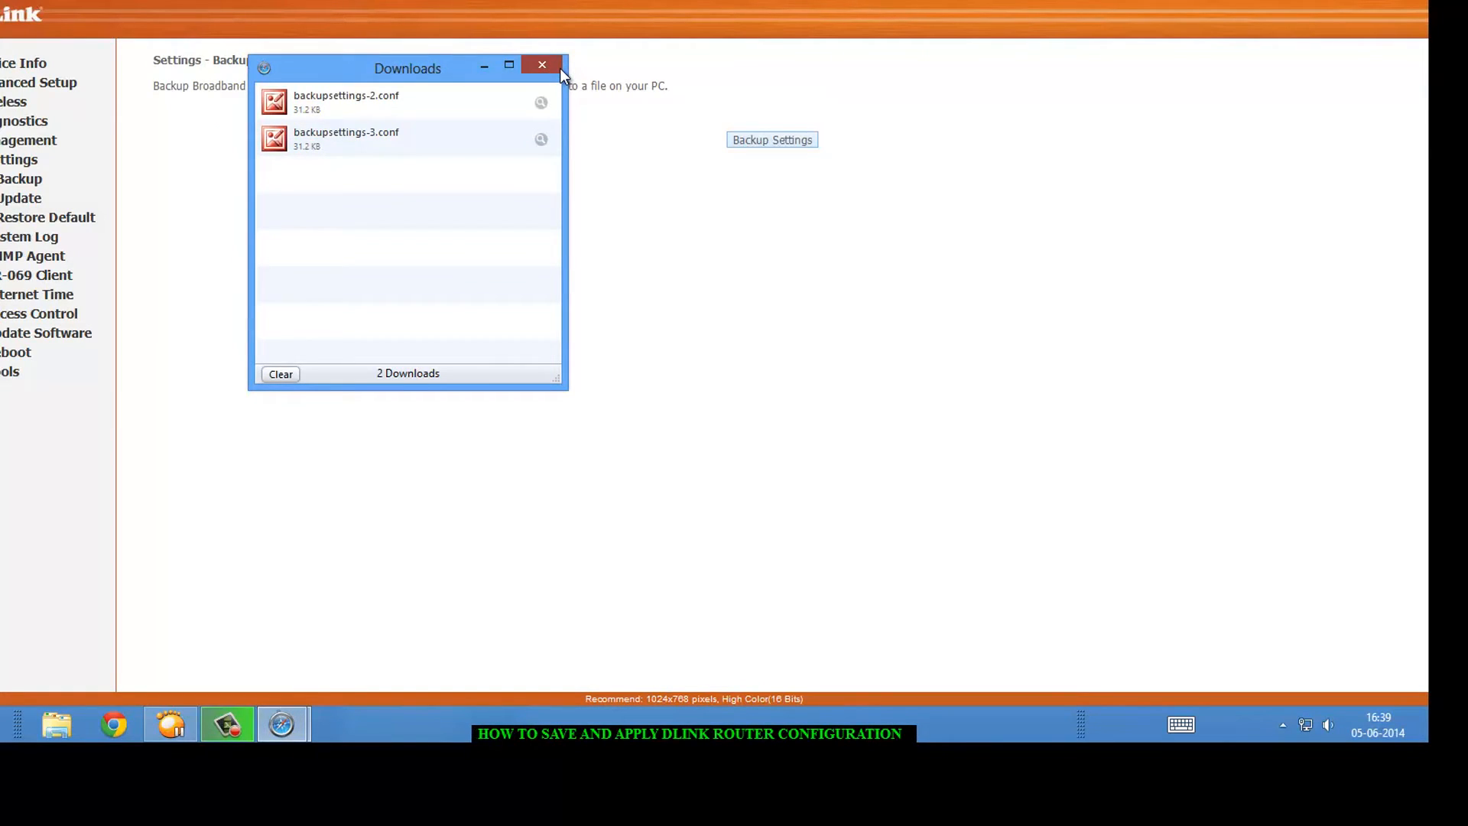
click(541, 64)
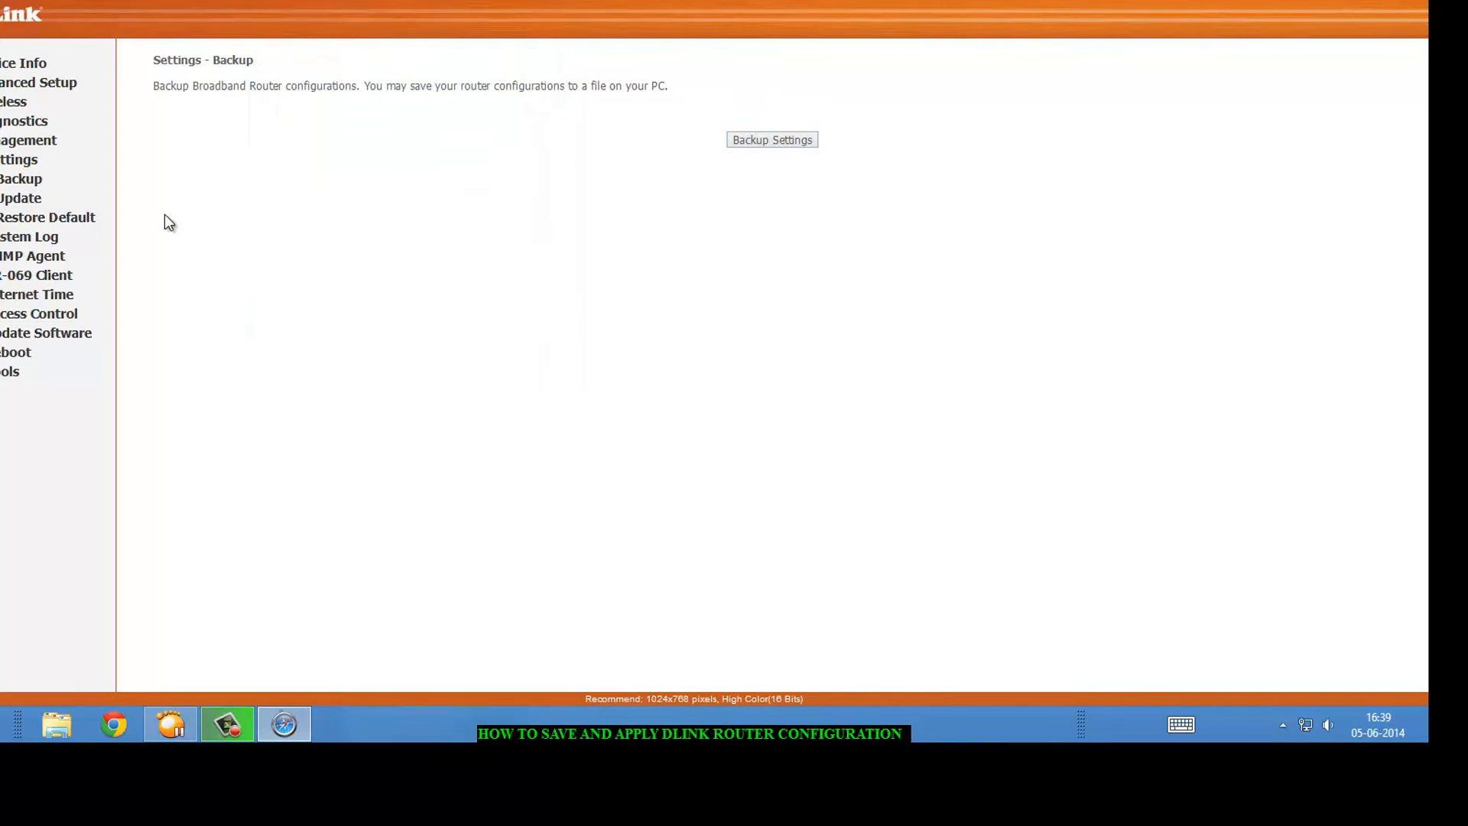
click(20, 197)
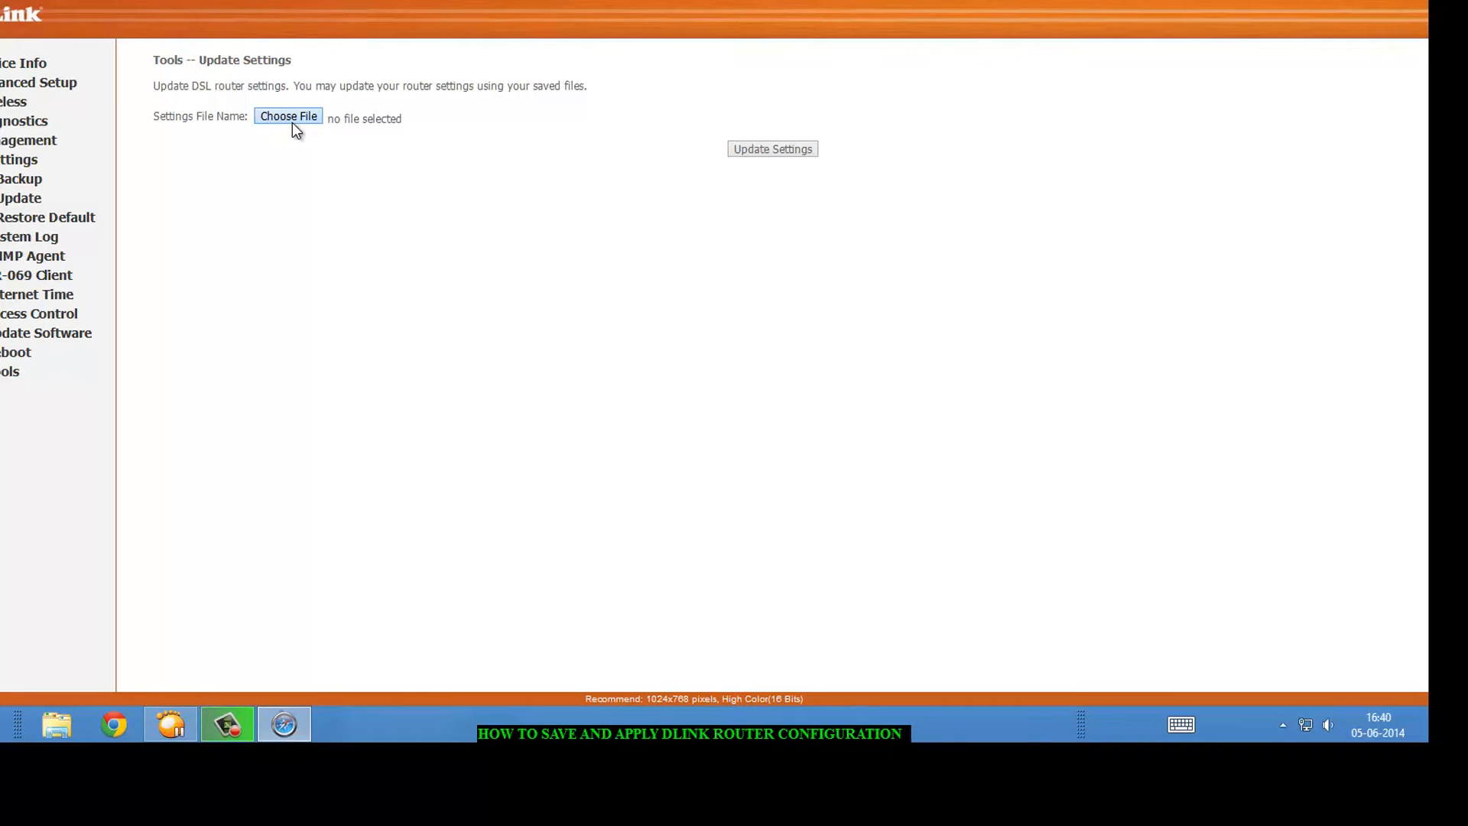
- Open the settings file picker and cancel it without selecting a file
click(288, 116)
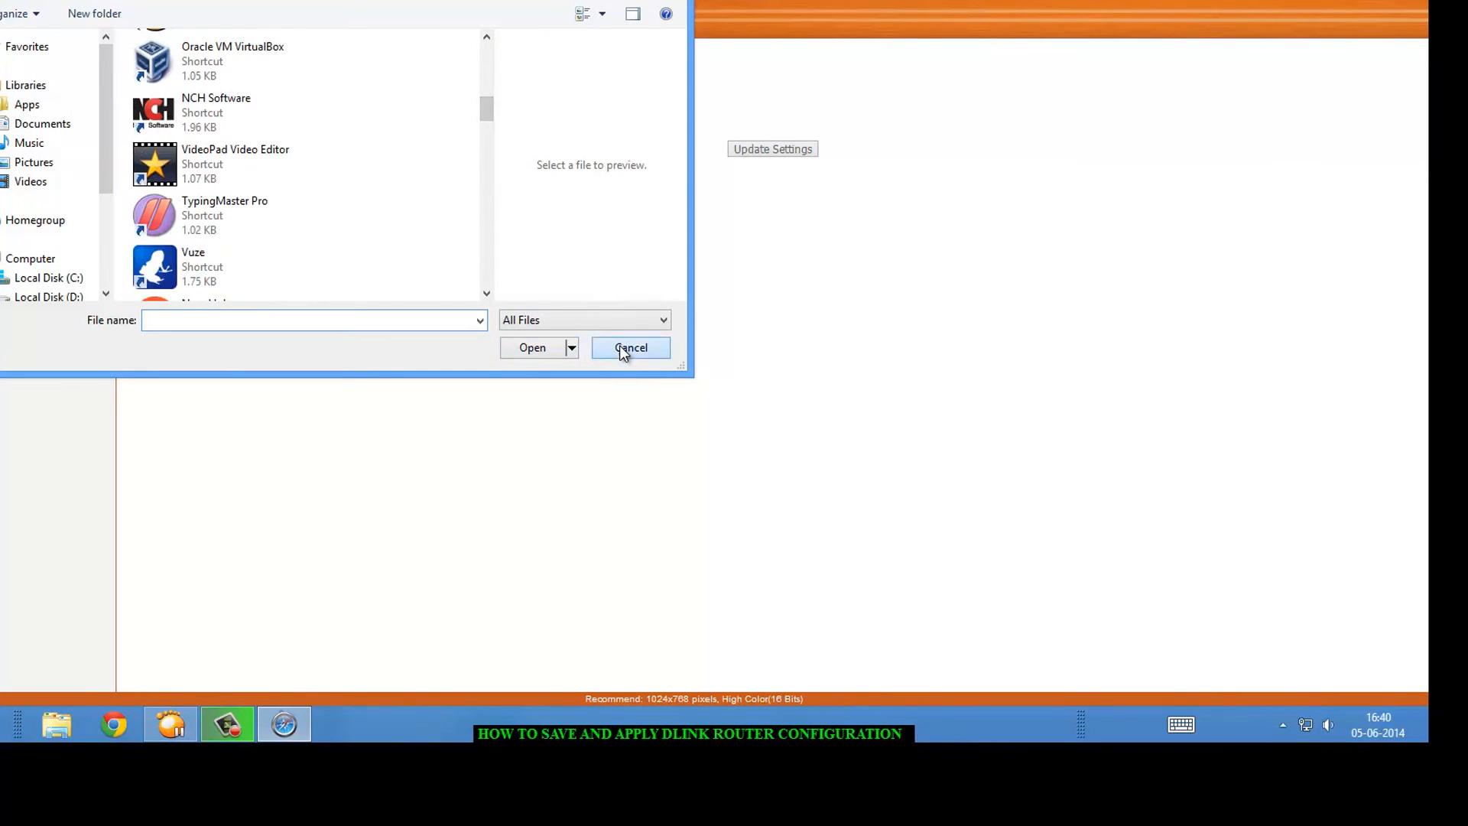
click(630, 347)
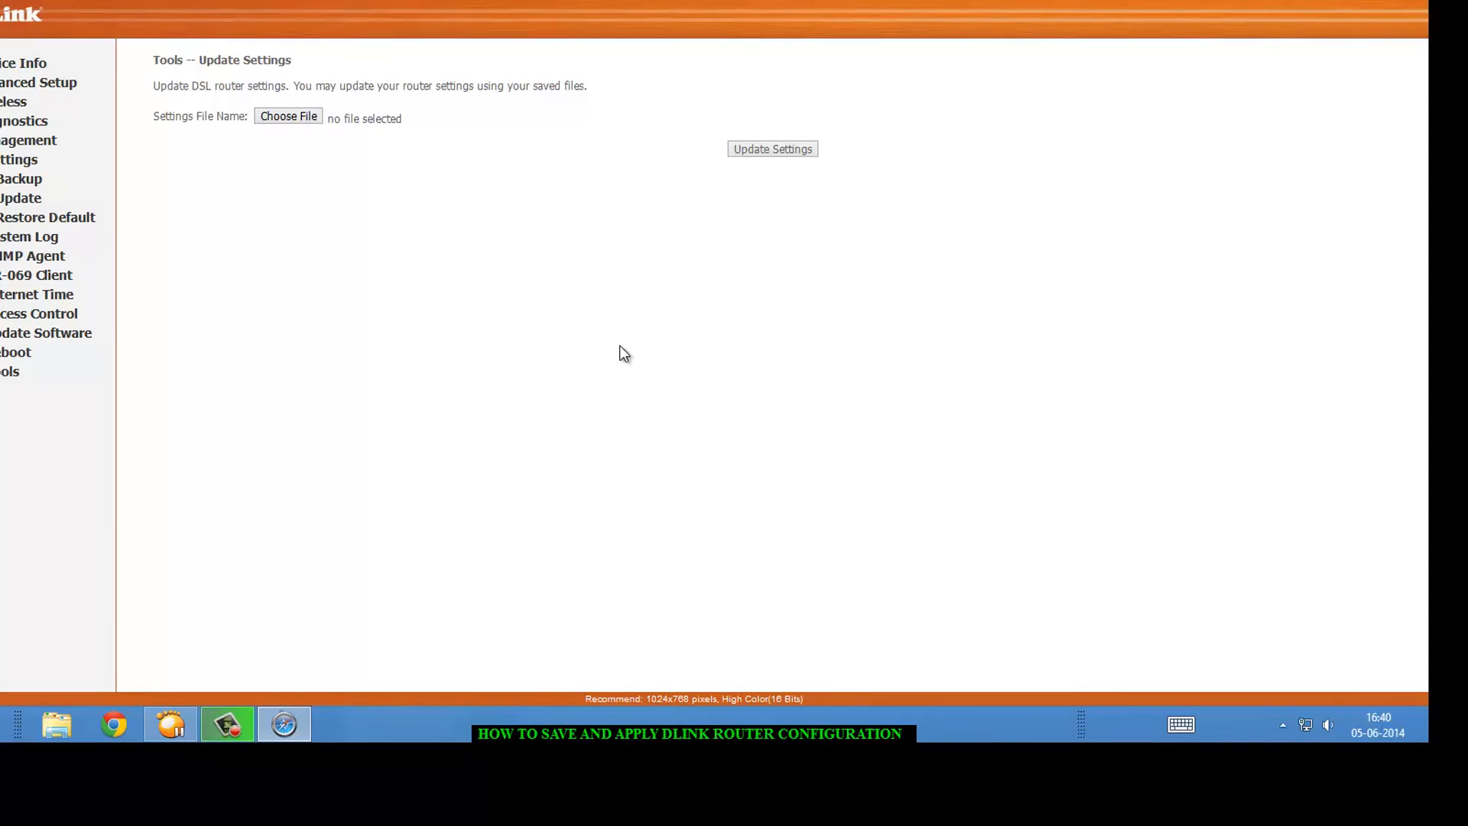
mouse_move(630, 346)
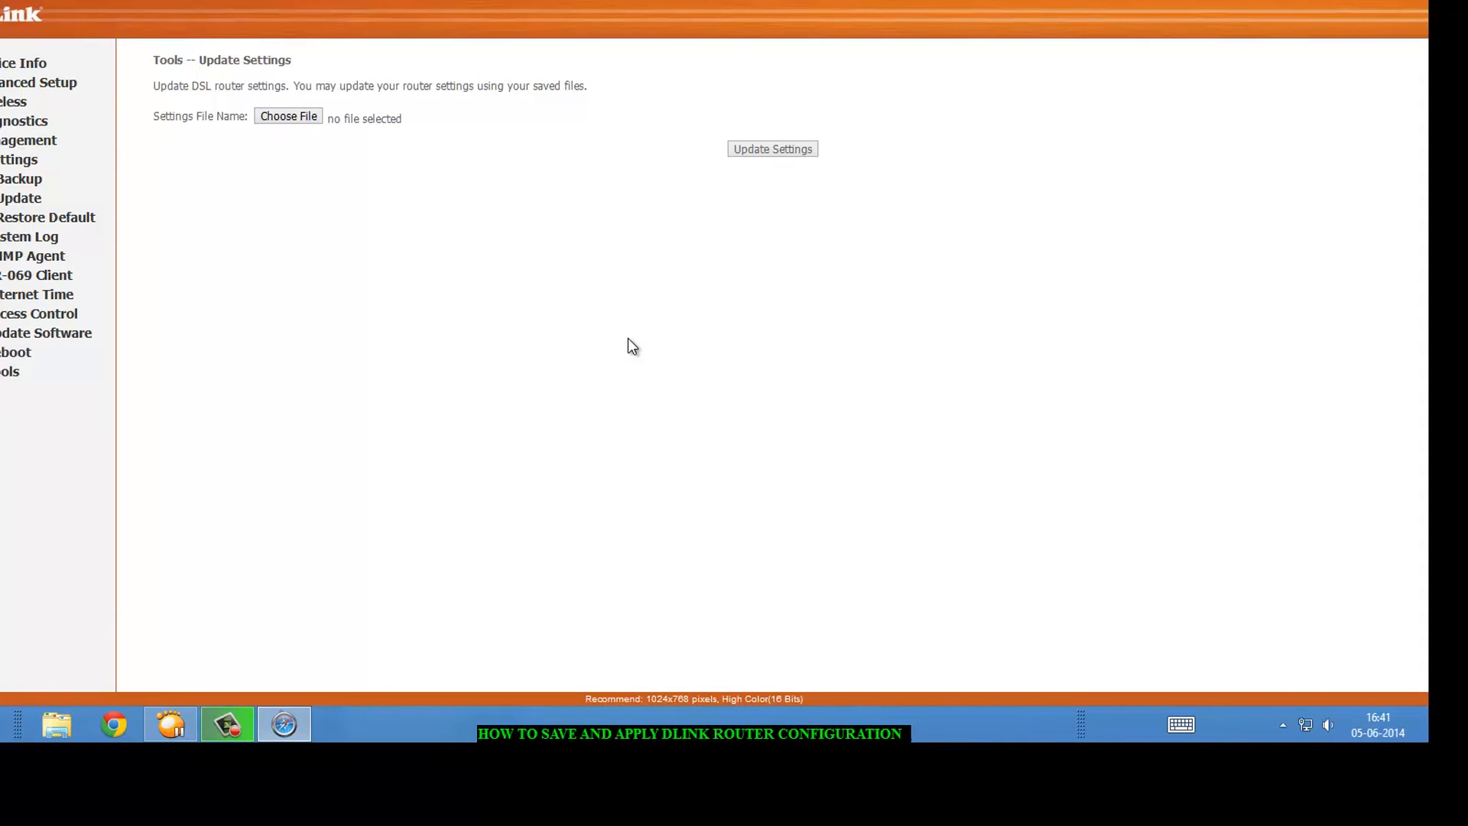
mouse_move(425, 150)
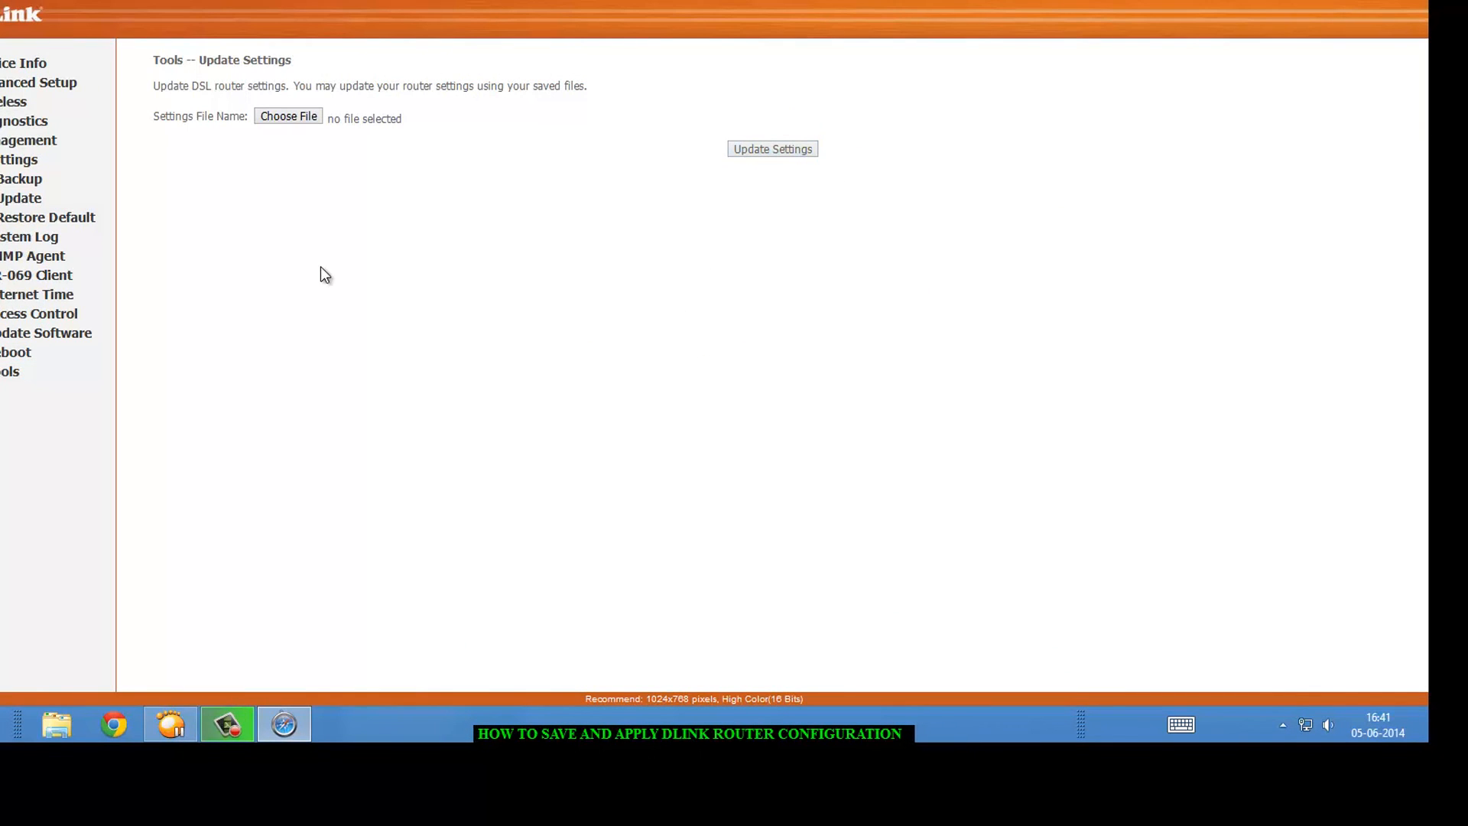
mouse_move(550, 335)
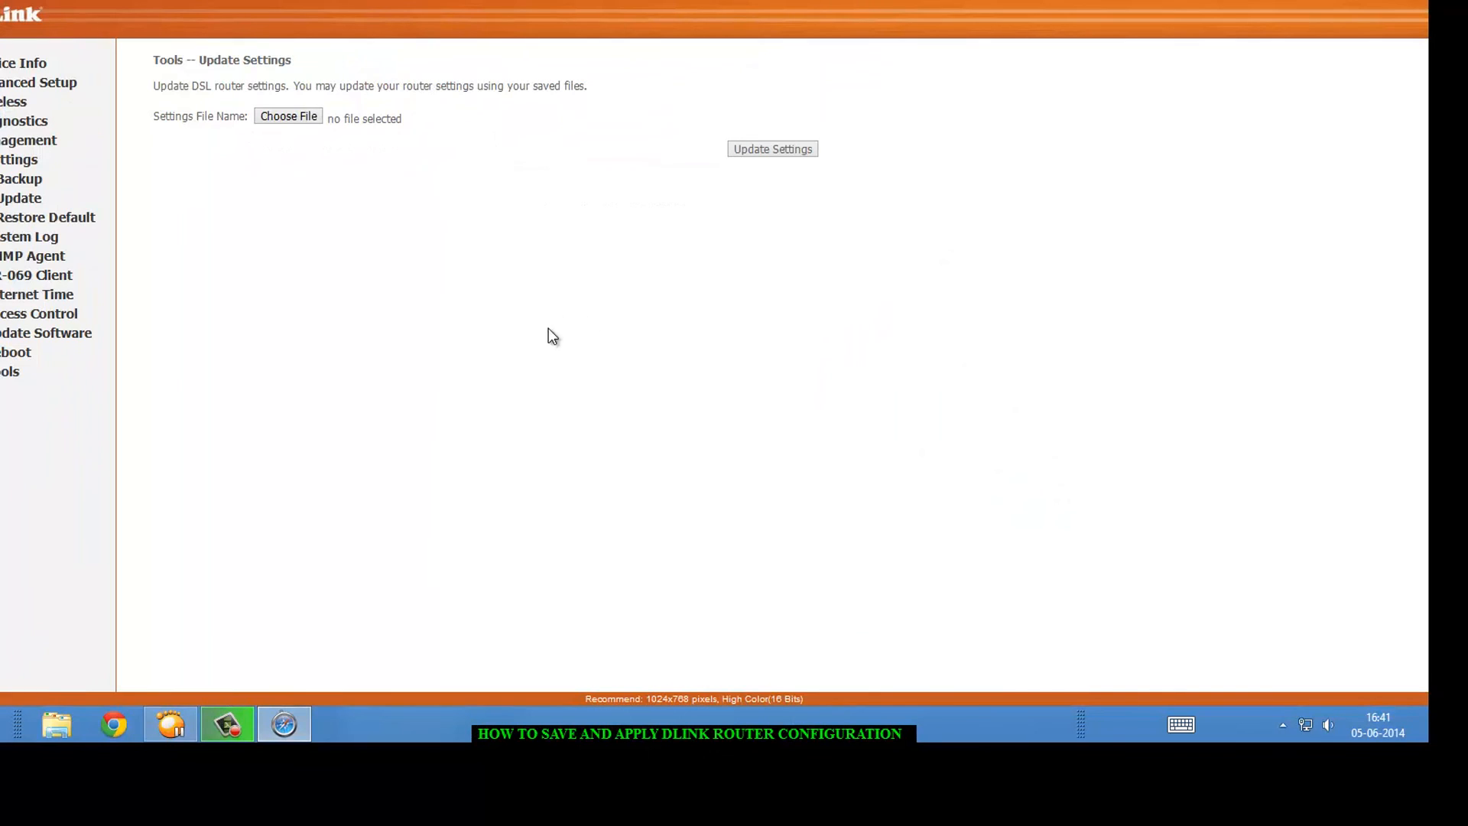
mouse_move(473, 306)
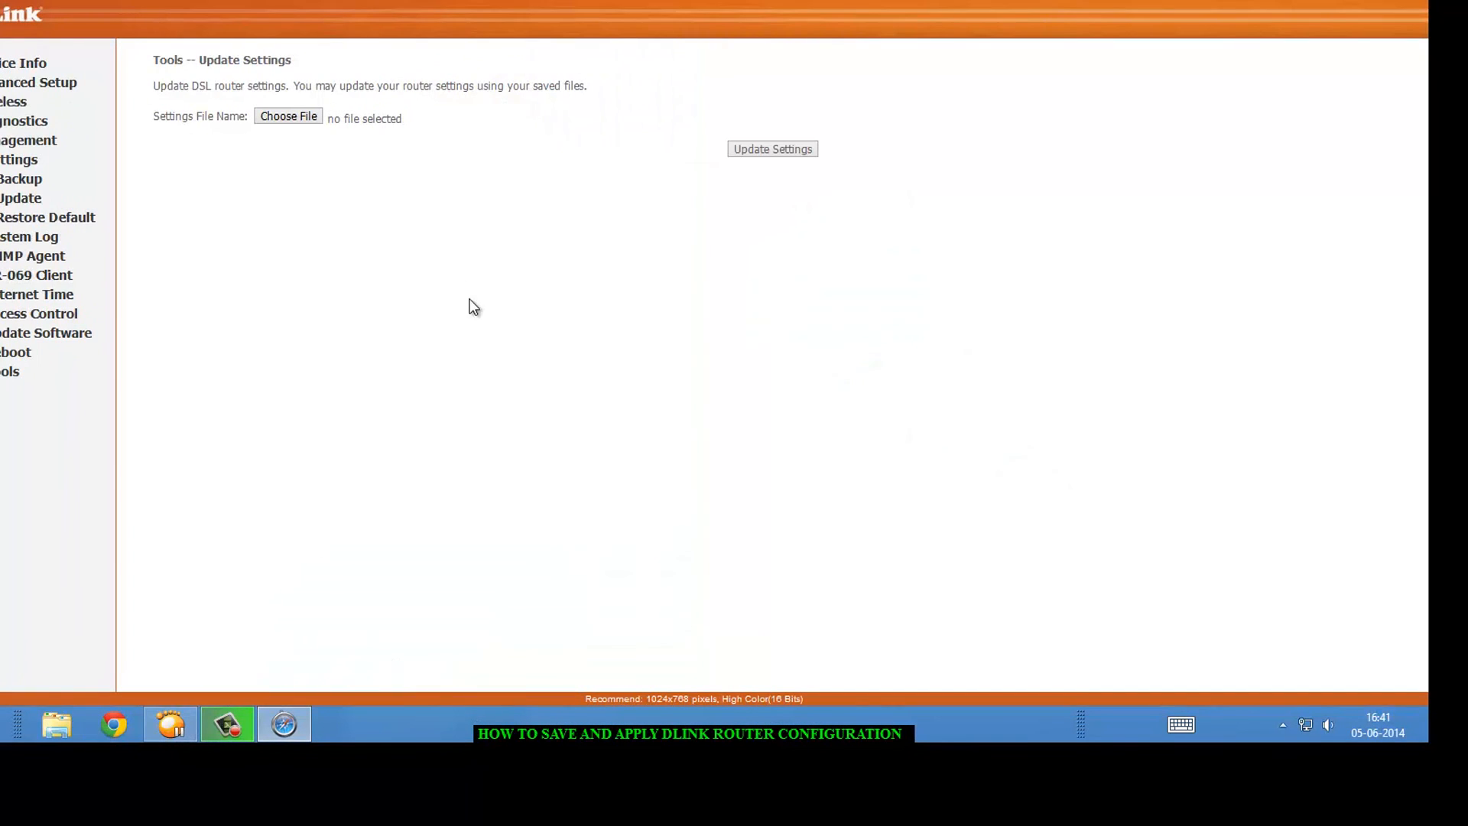
mouse_move(754, 292)
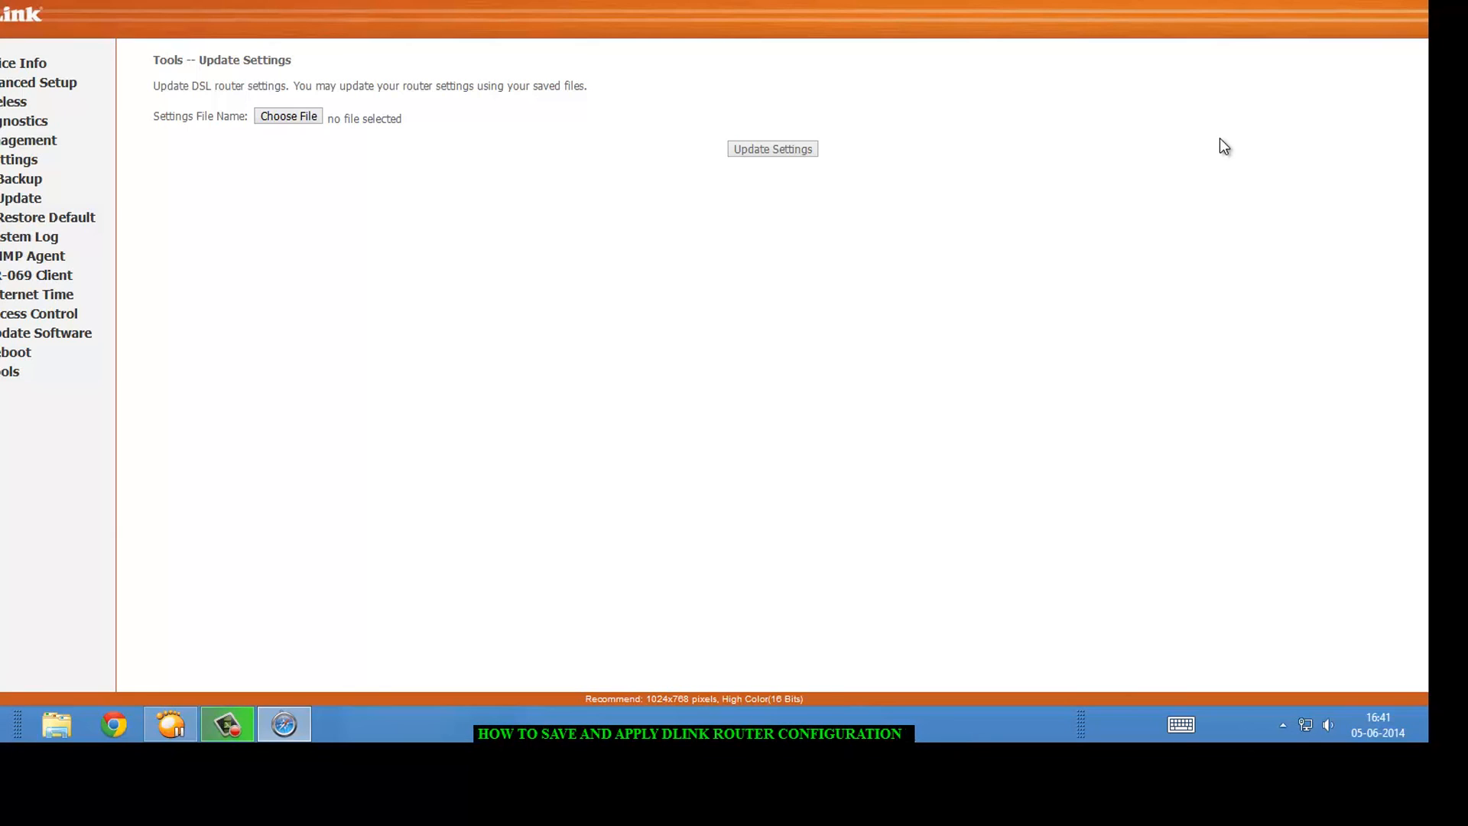
mouse_move(1075, 314)
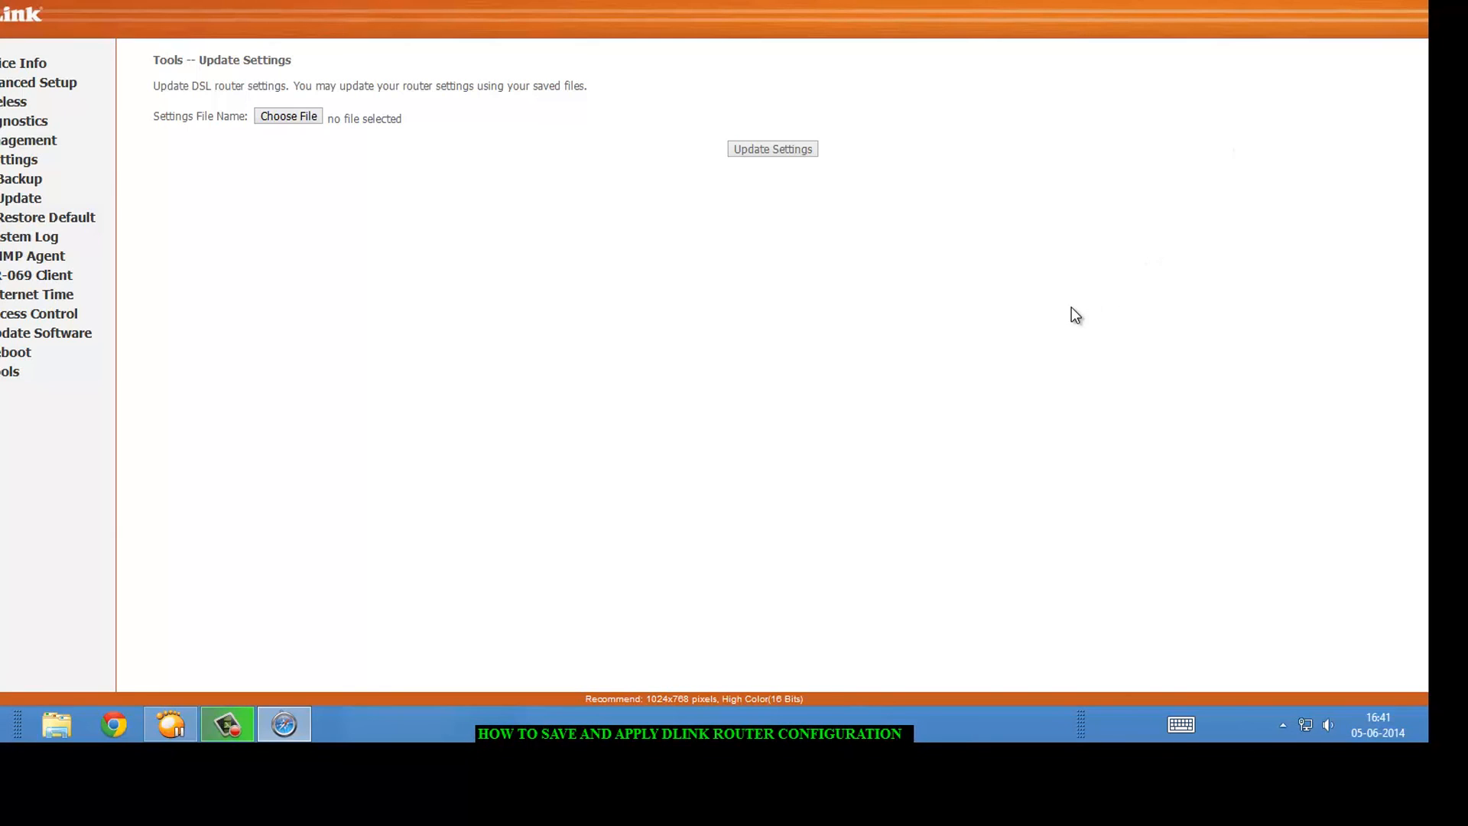